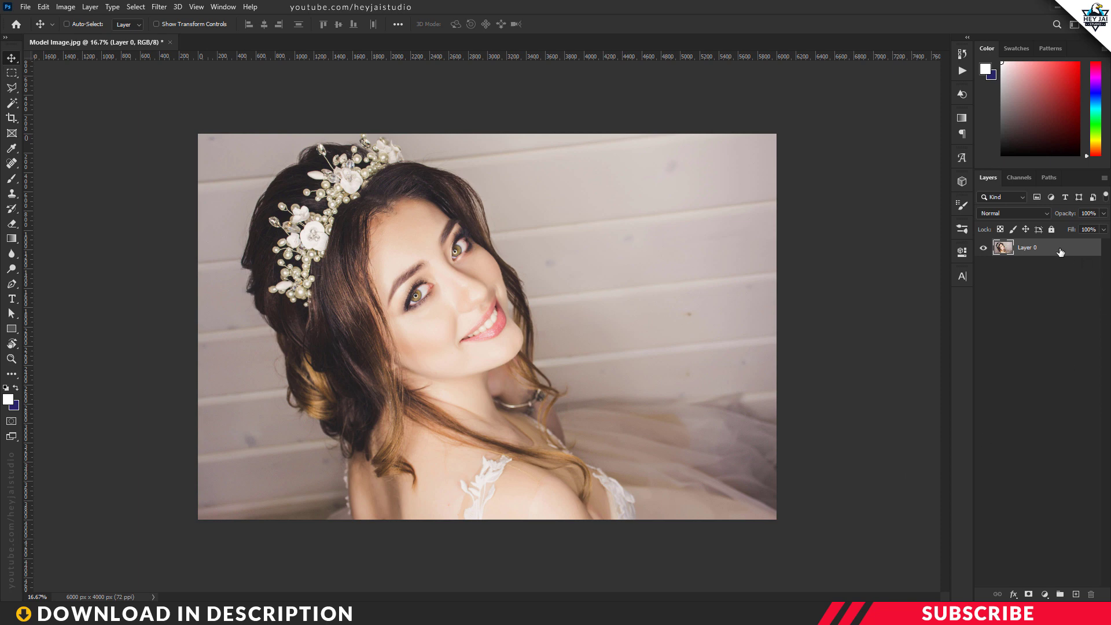
Duplicate the bride photo's Layer 0 with Ctrl+J so a copy sits above the original.
click(67, 24)
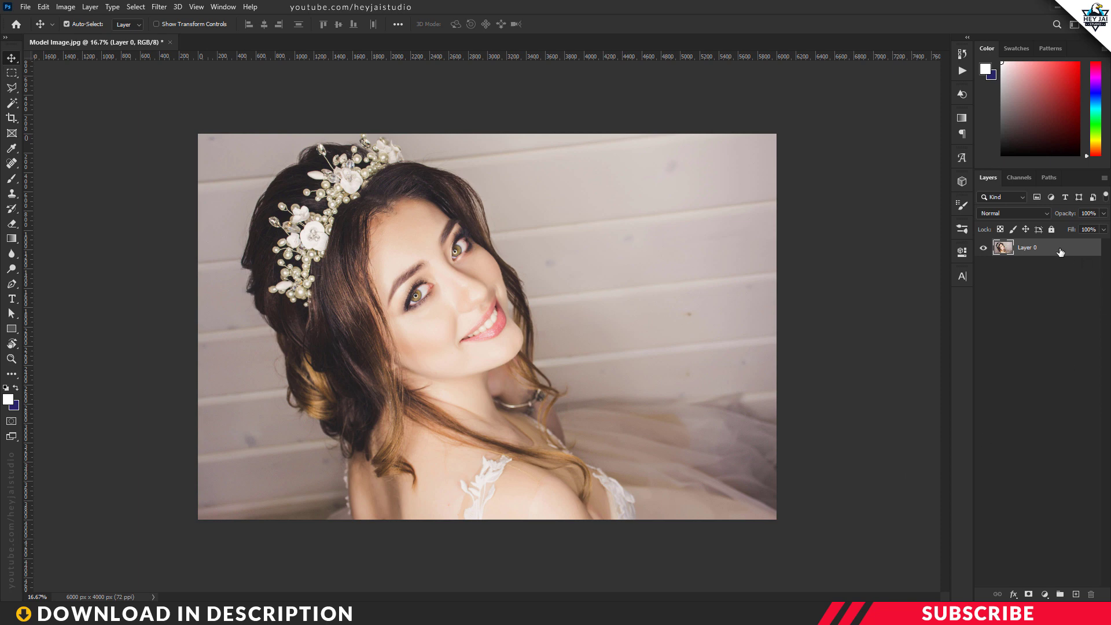
key(Ctrl+J)
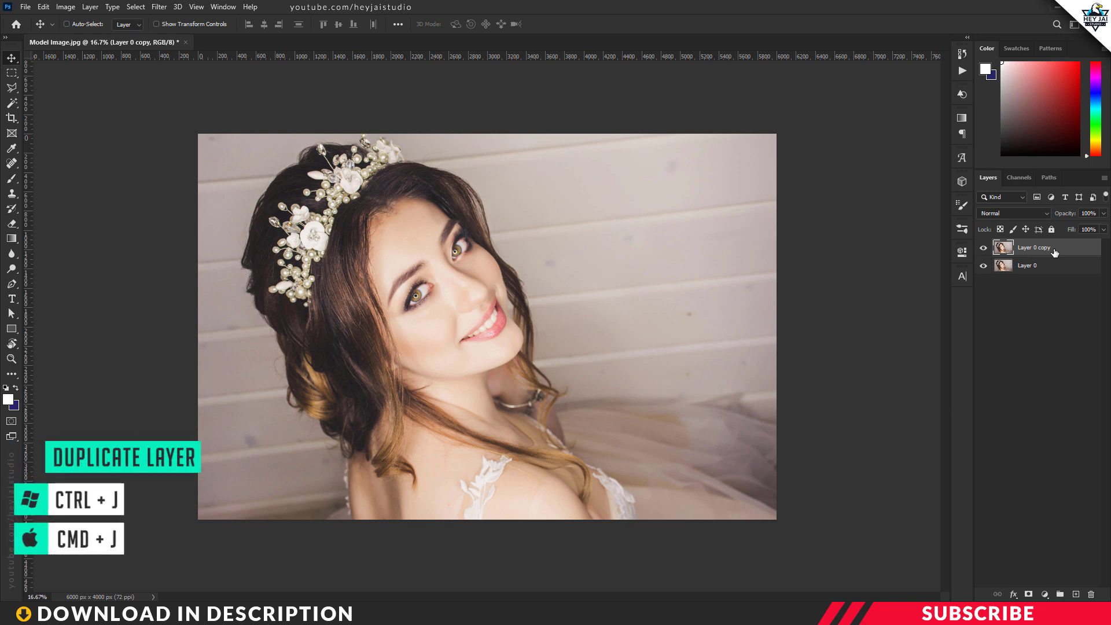
click(162, 6)
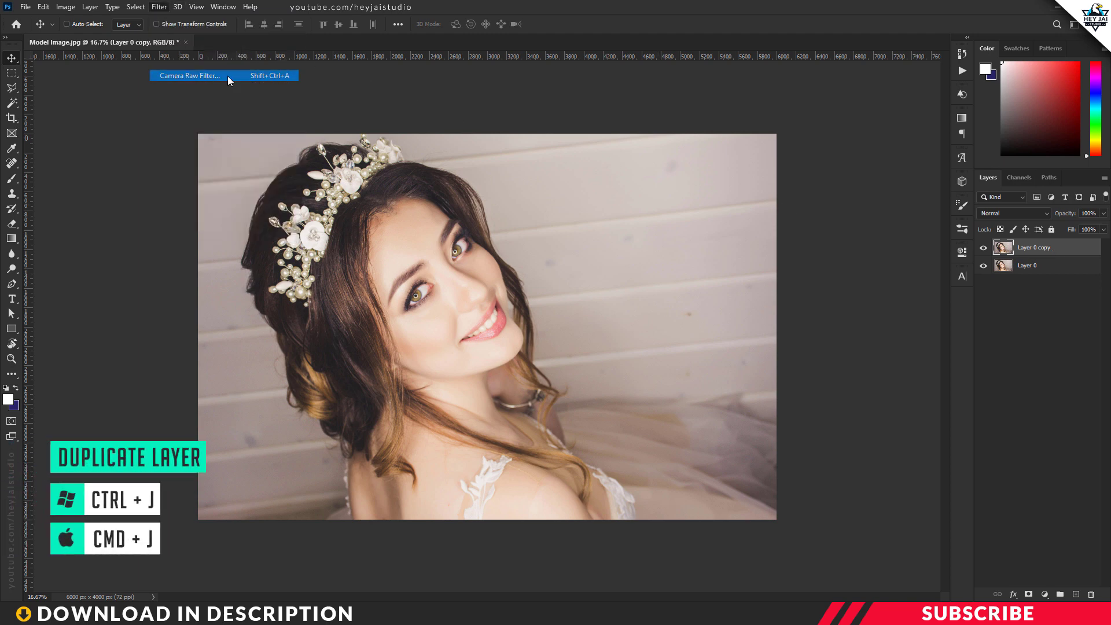
Launch Camera Raw Filter on the copy layer and reveal its more image settings menu.
click(190, 75)
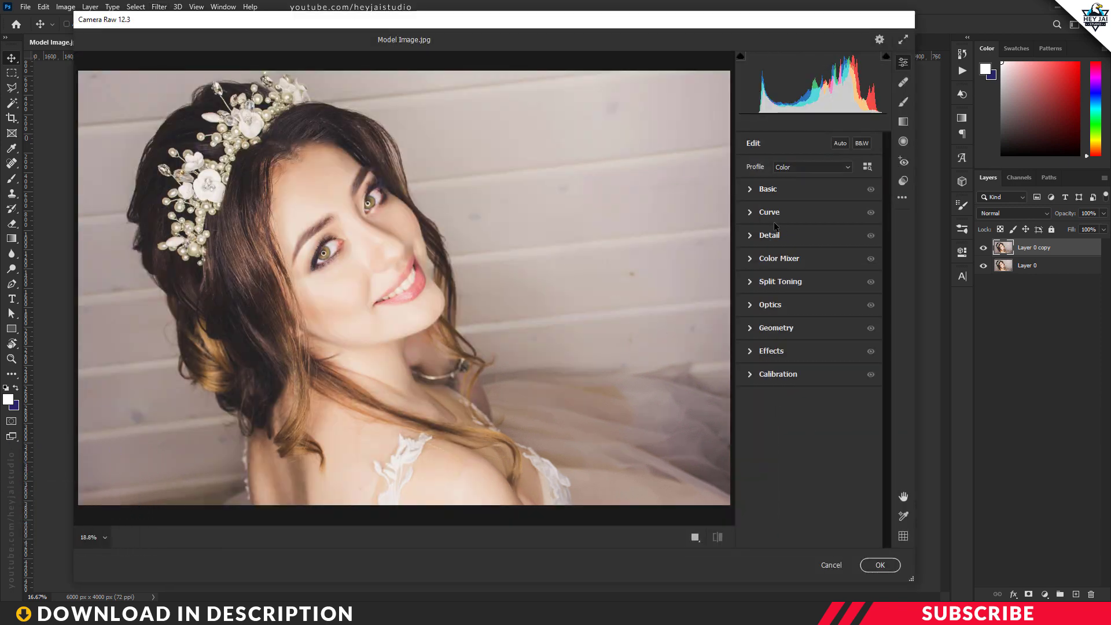
click(901, 197)
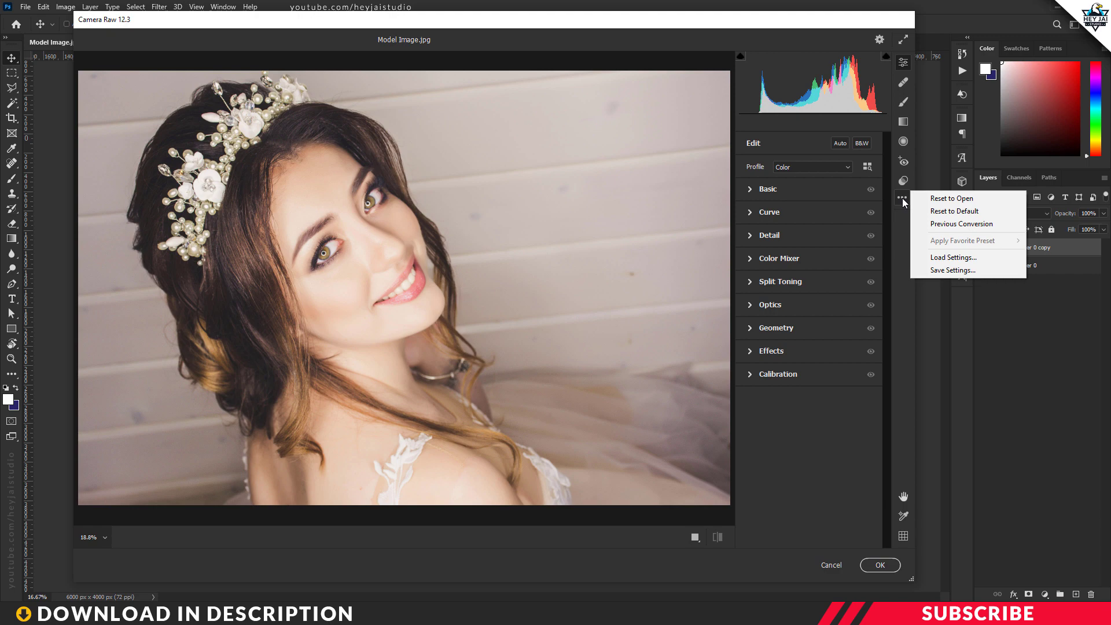
mouse_move(953, 256)
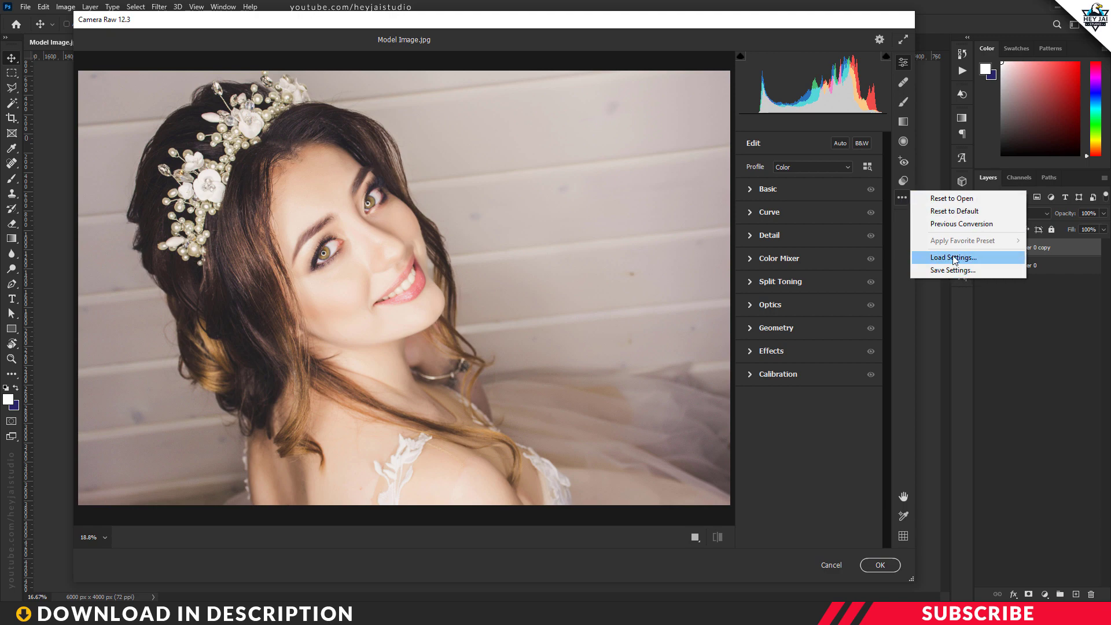
Load Cool Colors.xmp from the Wedding Preset folder into Camera Raw.
click(954, 256)
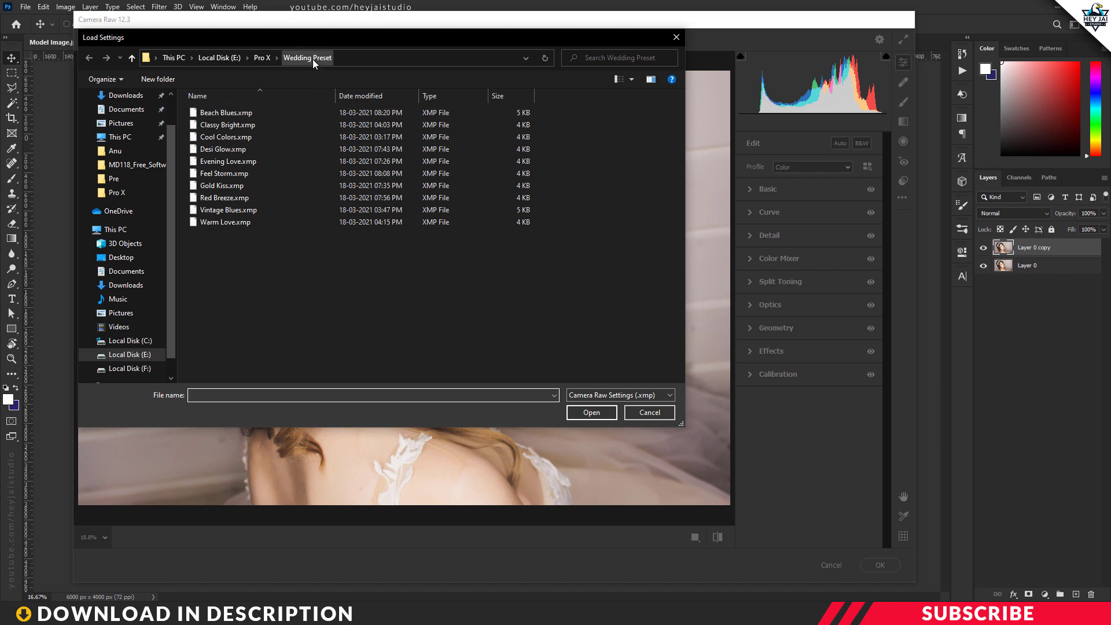
mouse_move(327, 63)
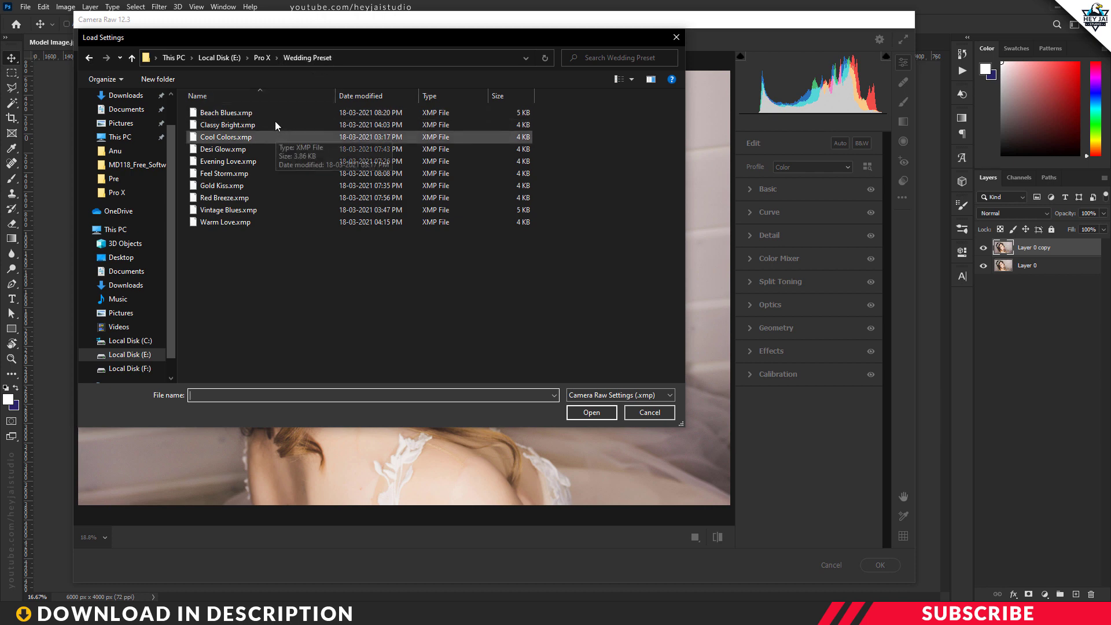
mouse_move(255, 141)
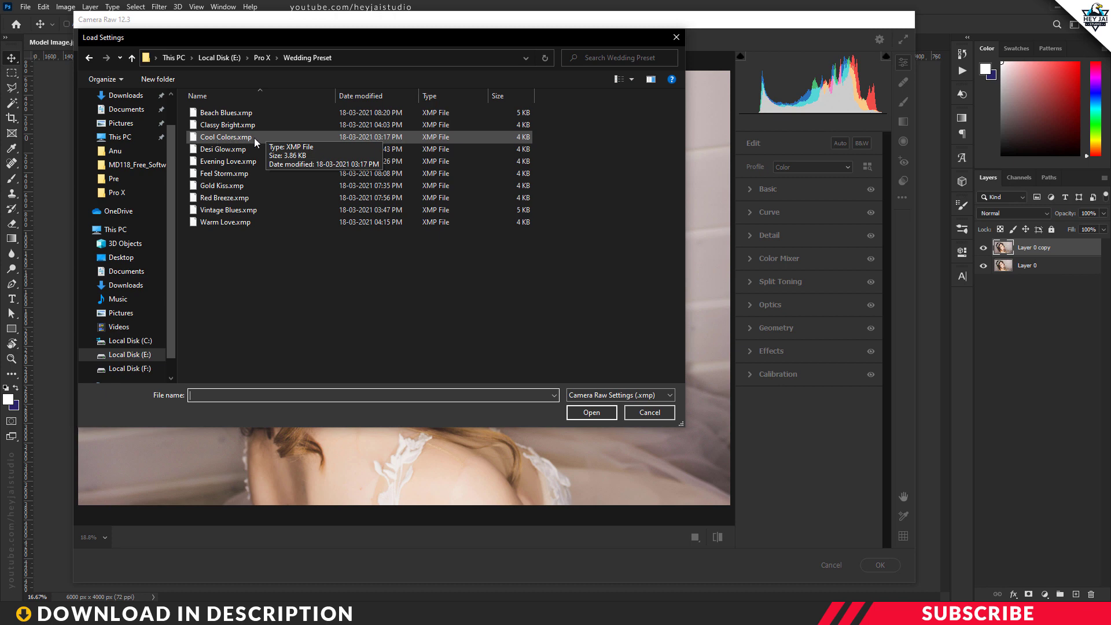
click(224, 137)
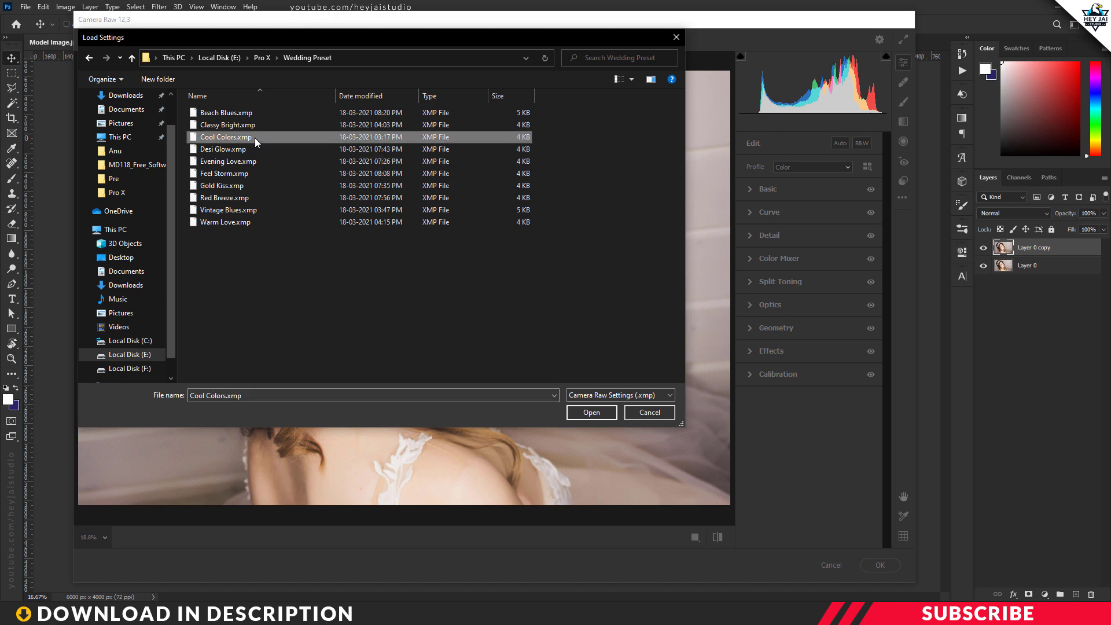
click(592, 412)
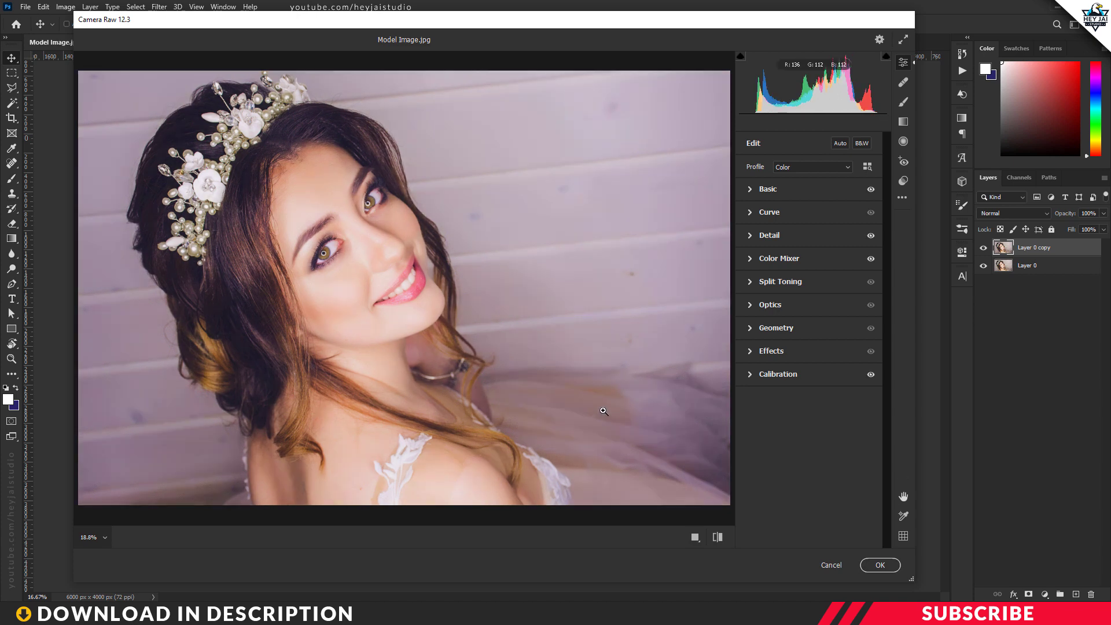
mouse_move(694, 353)
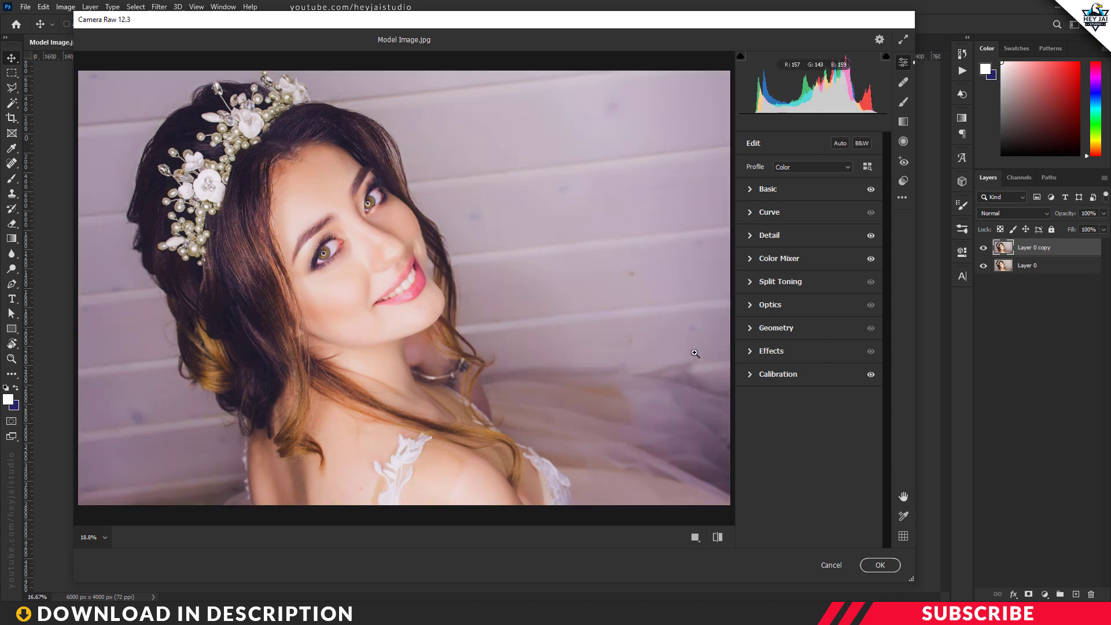
Compare before/after, then commit the Cool Colors purplish tone to the bride layer.
click(694, 537)
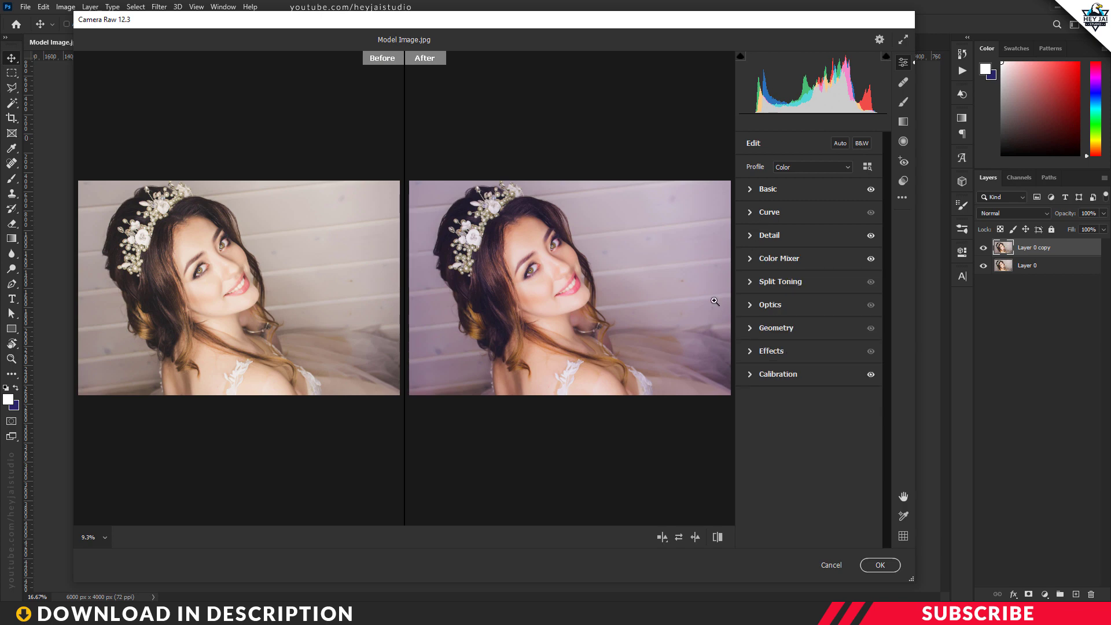
mouse_move(760, 435)
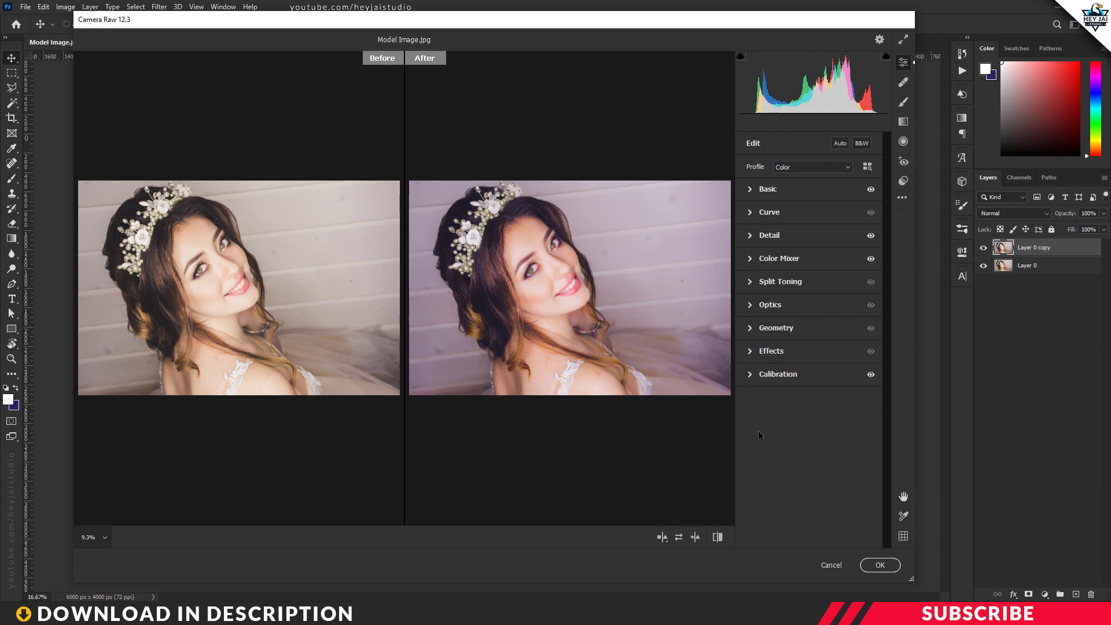
click(880, 565)
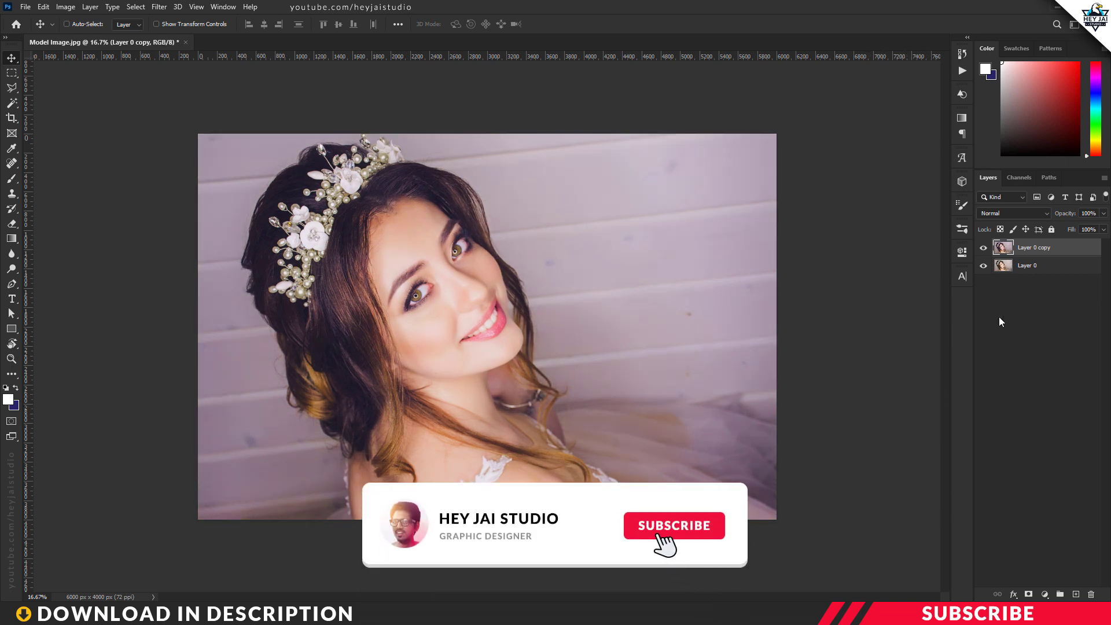
Switch to Model image 2, duplicate its layer and bring the copy into Camera Raw.
click(674, 526)
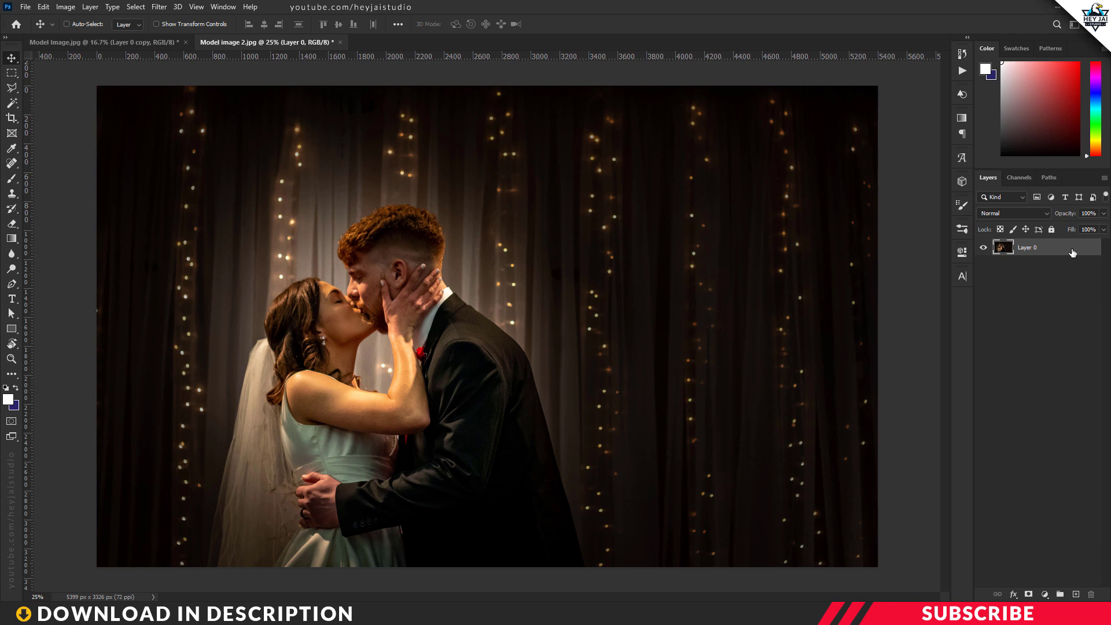
key(Ctrl+J)
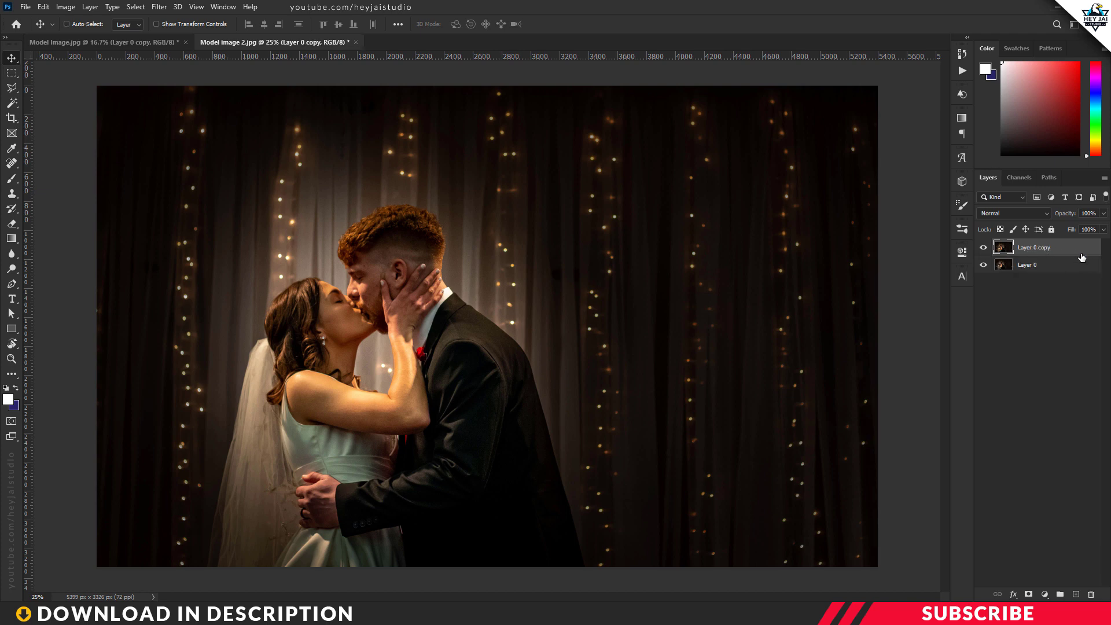
mouse_move(237, 52)
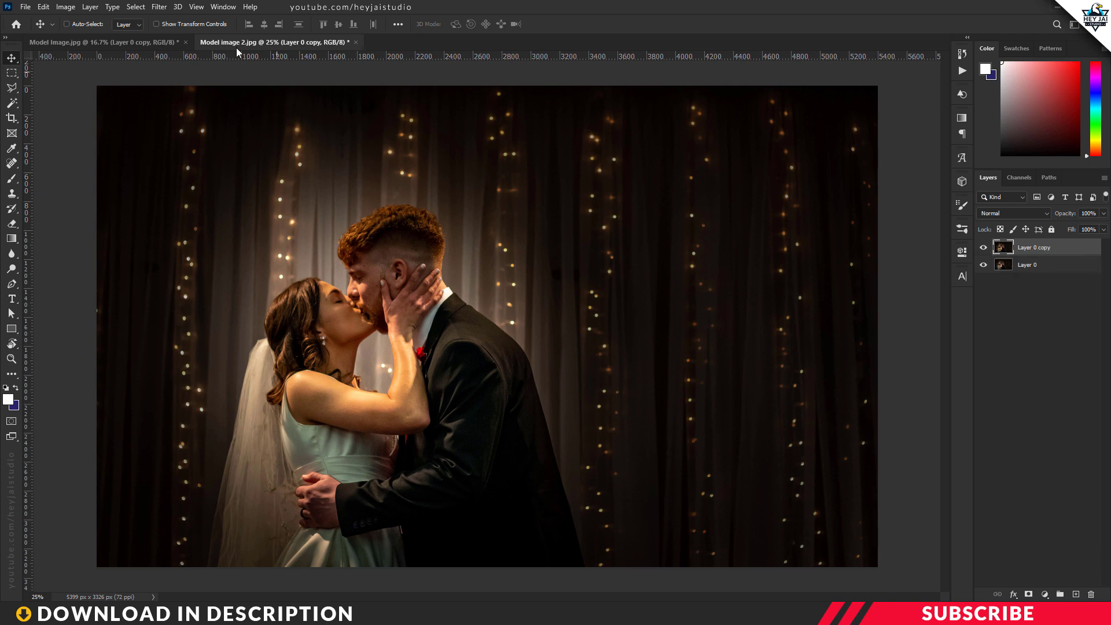
click(158, 6)
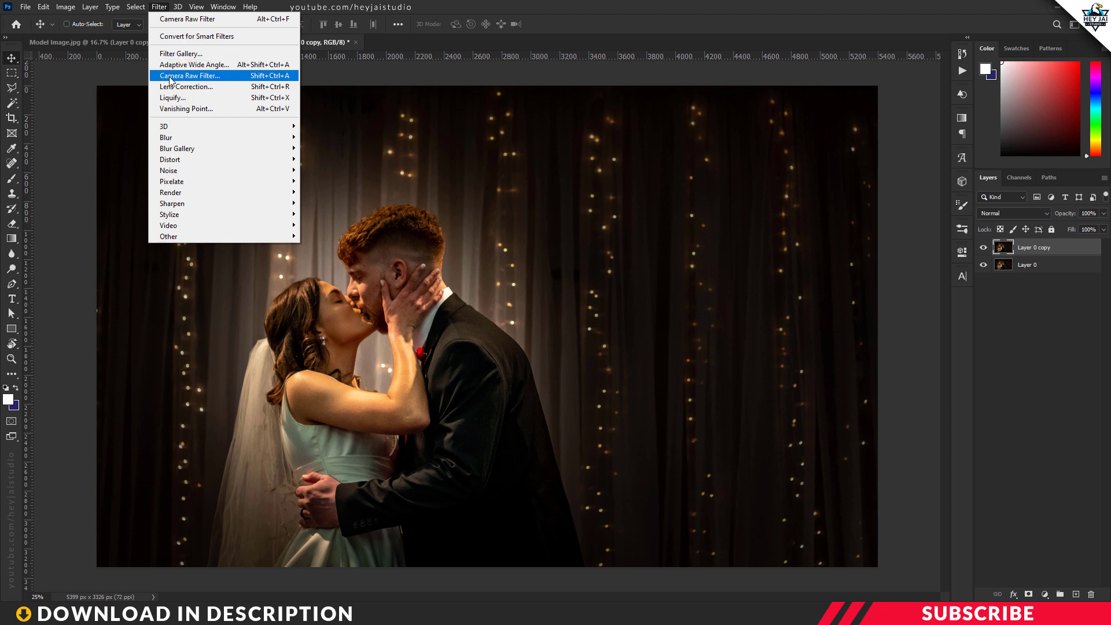
click(190, 76)
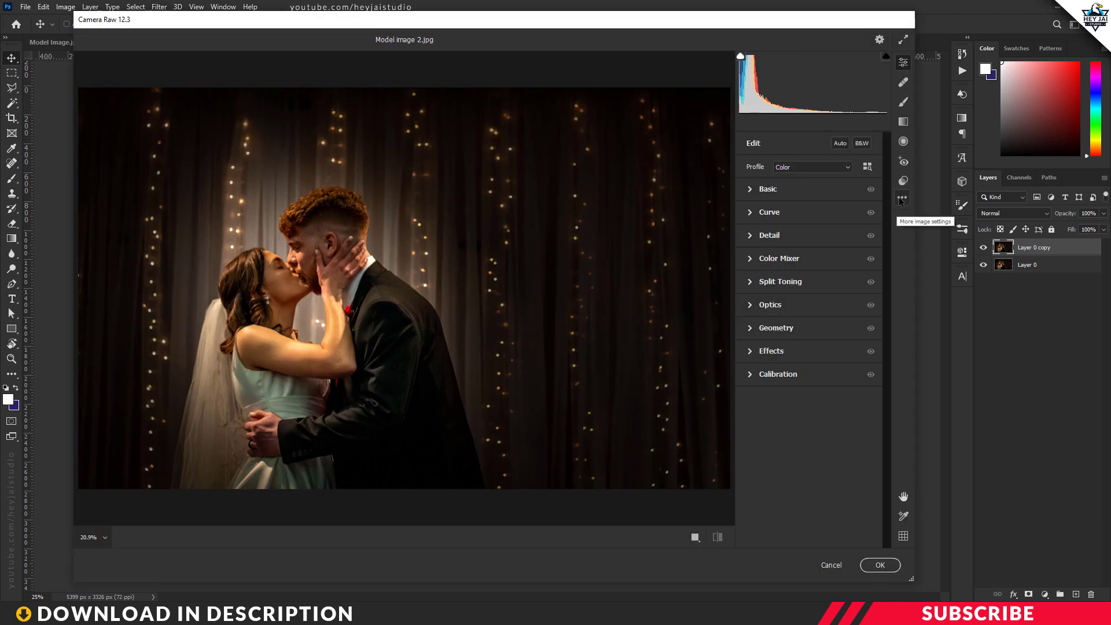
click(901, 199)
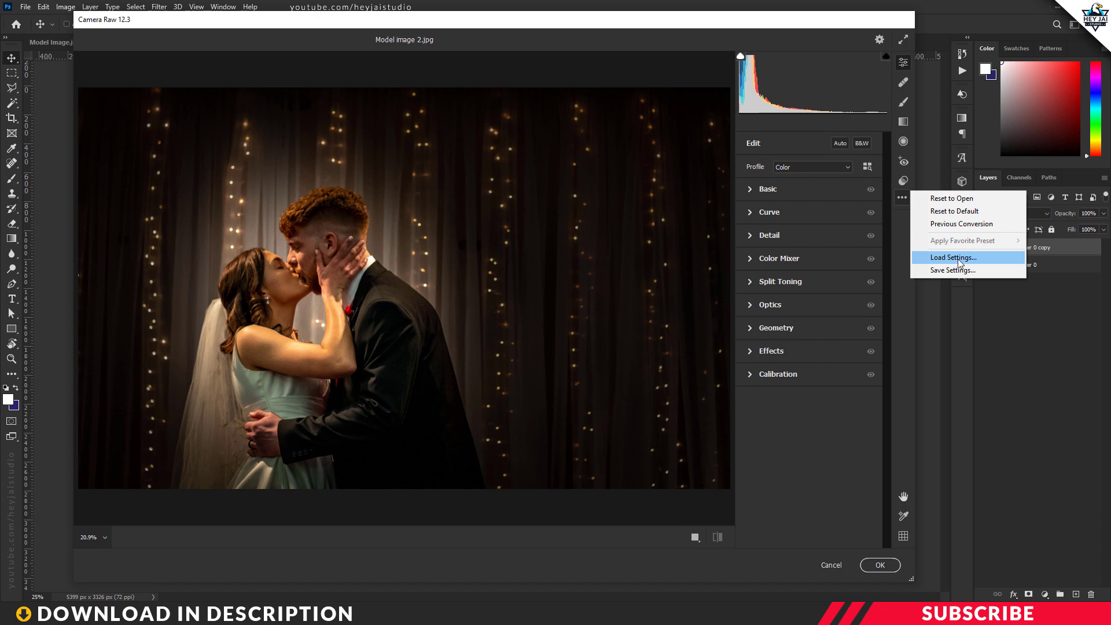
Load Gold Kiss.xmp from the Wedding Preset folder and apply the warm gold tone.
click(952, 257)
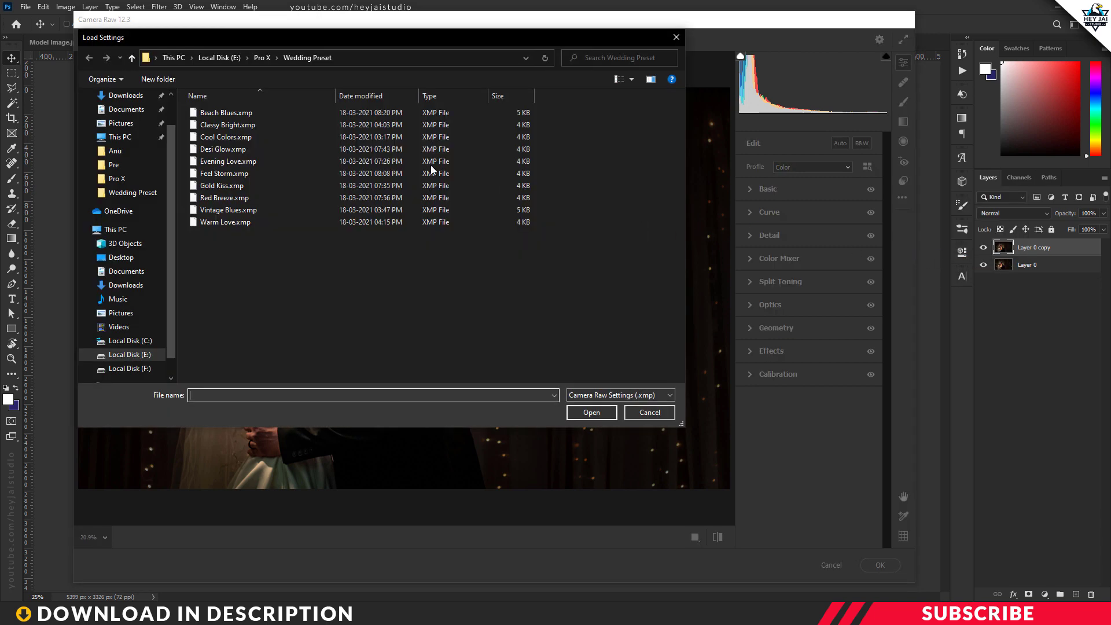
click(223, 185)
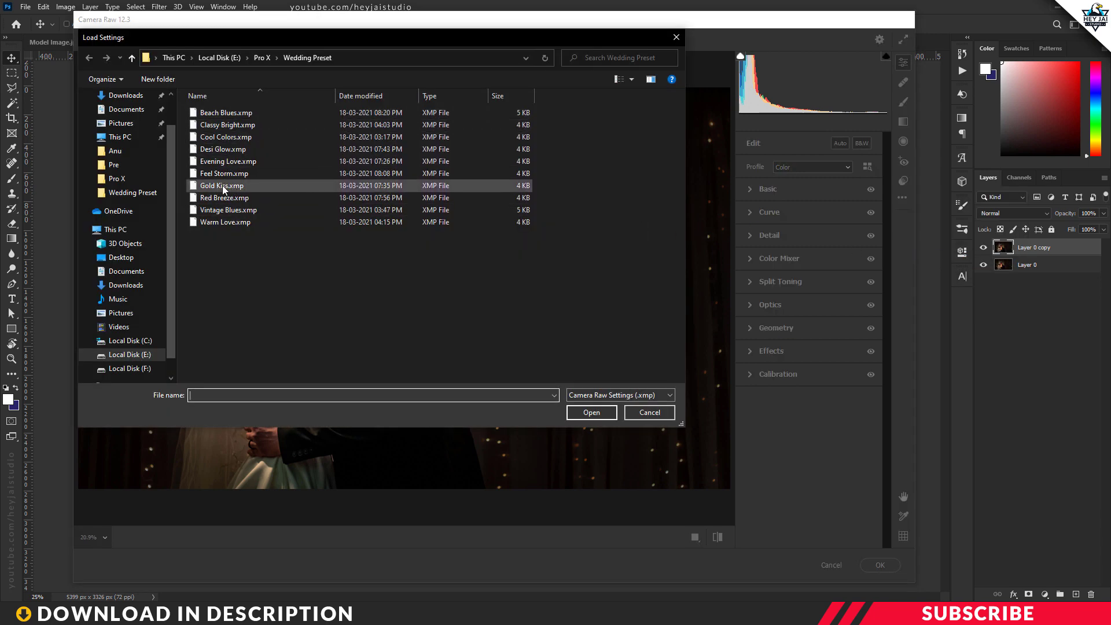
click(222, 185)
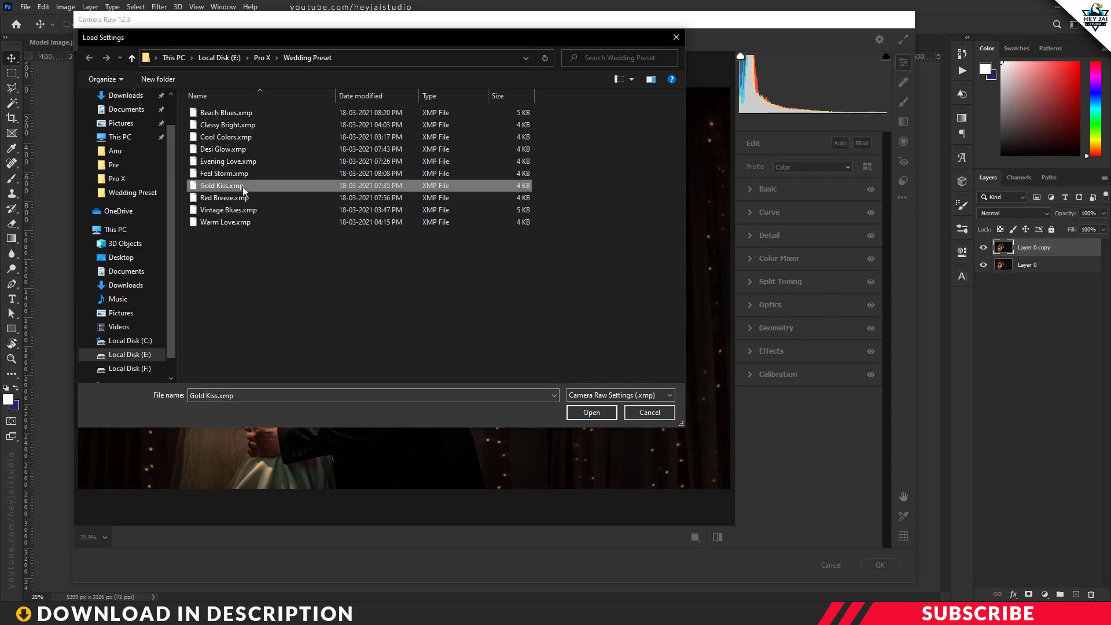
click(591, 412)
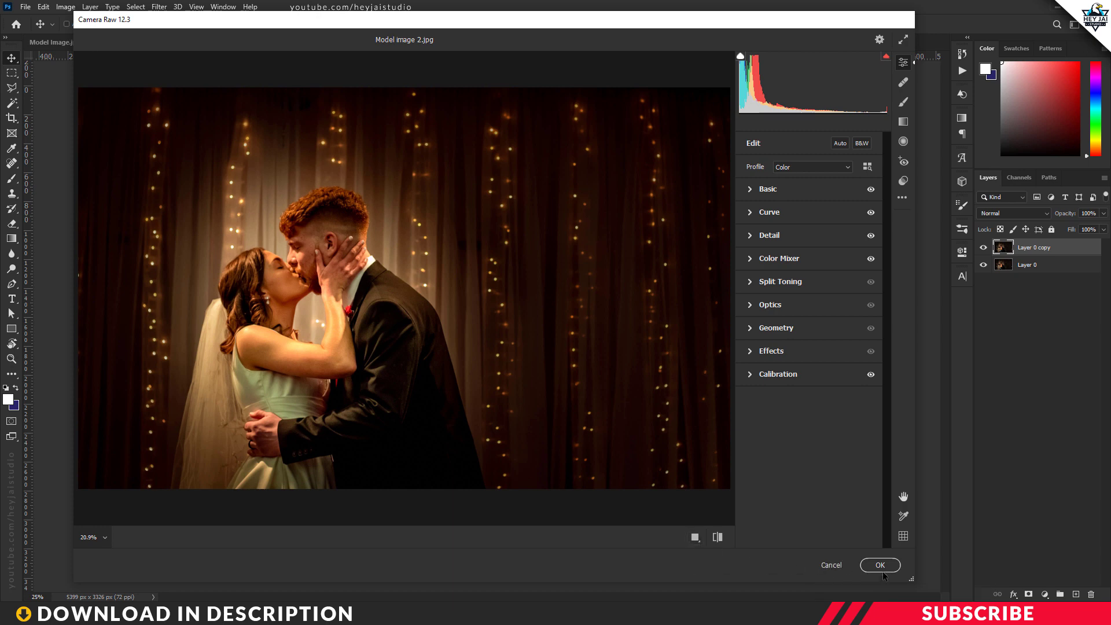
click(879, 564)
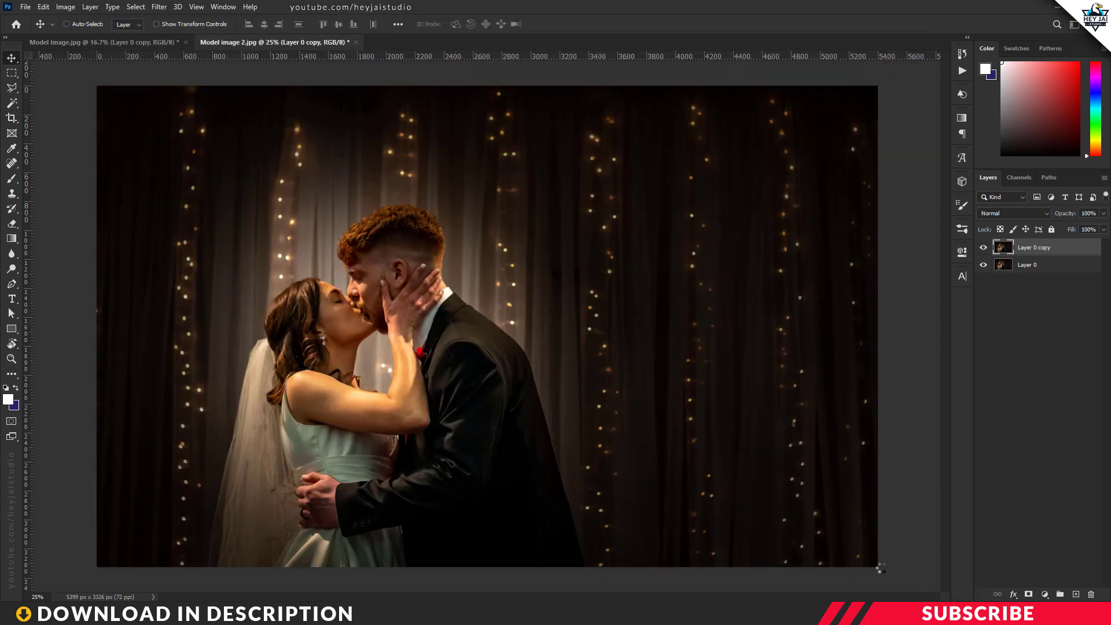
Toggle the Gold Kiss copy's visibility to compare it with the original couple photo.
click(984, 247)
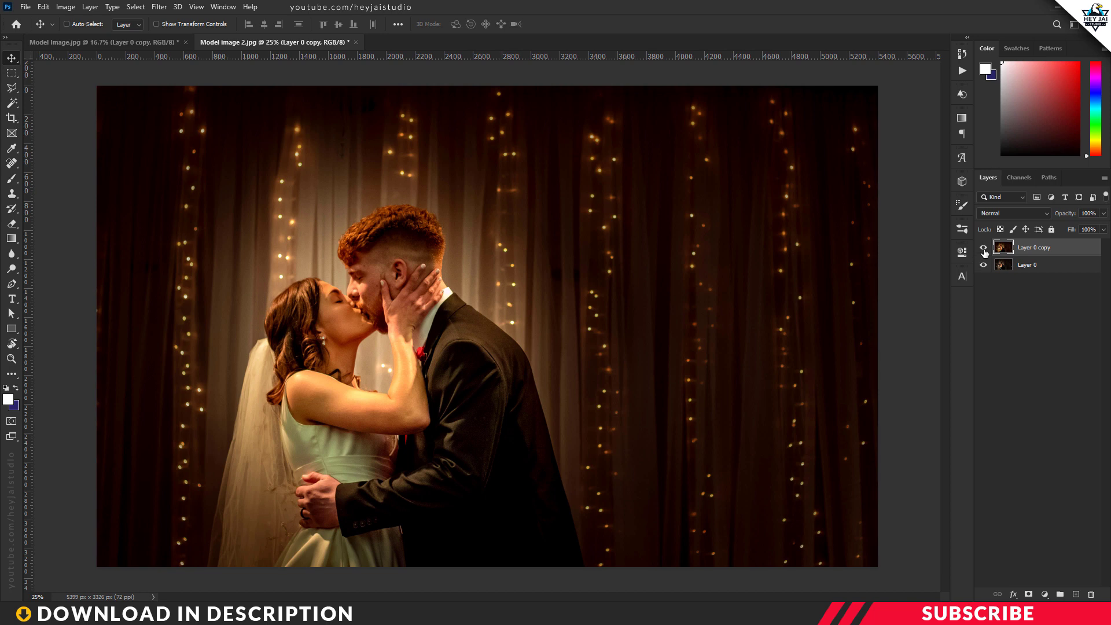
click(984, 247)
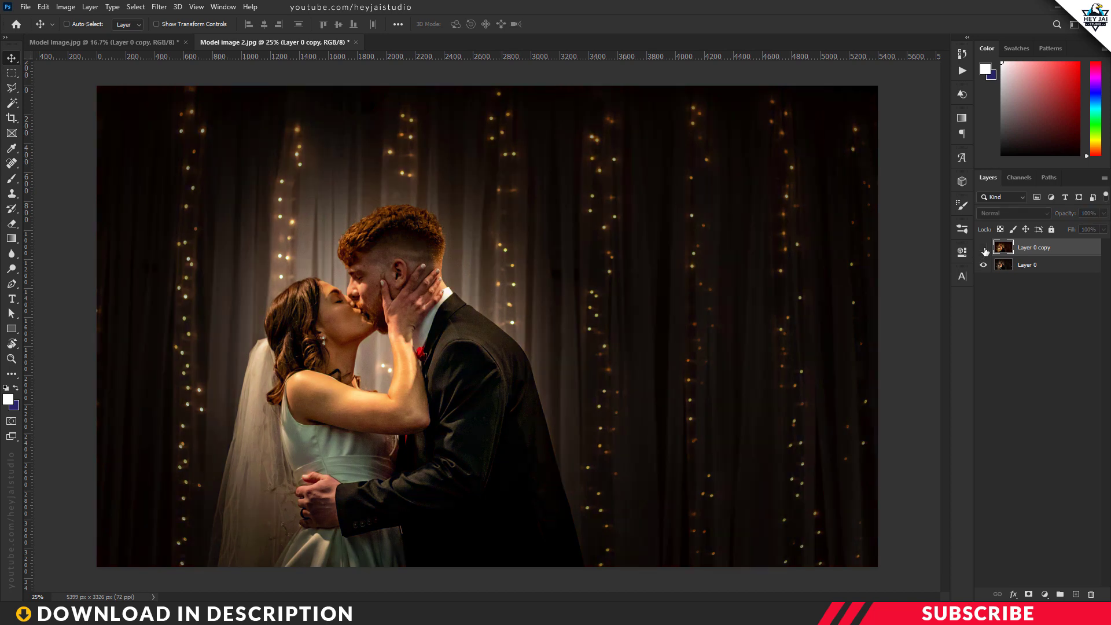